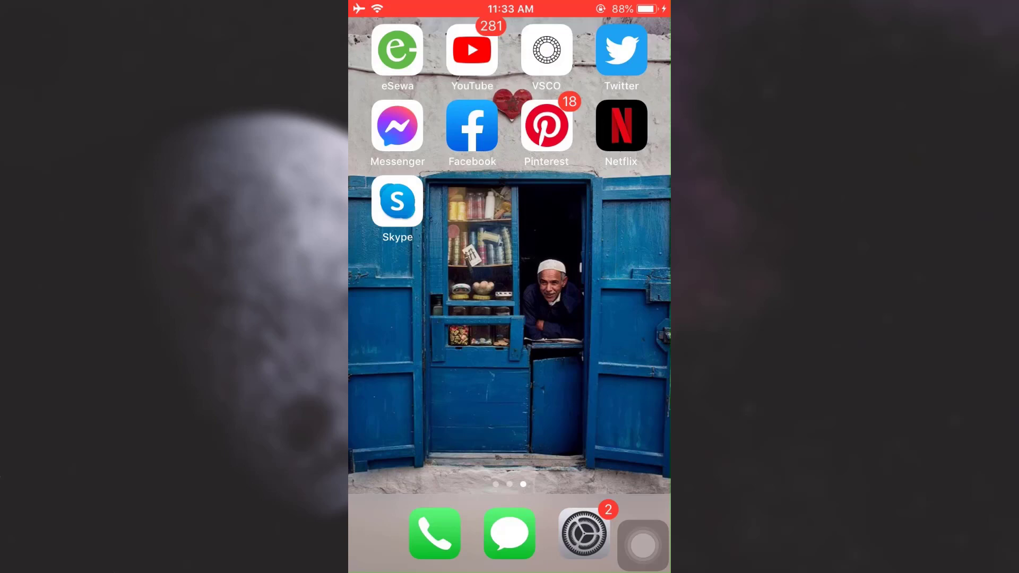
- Launch Skype from the home screen so the chats list appears
left_click(397, 205)
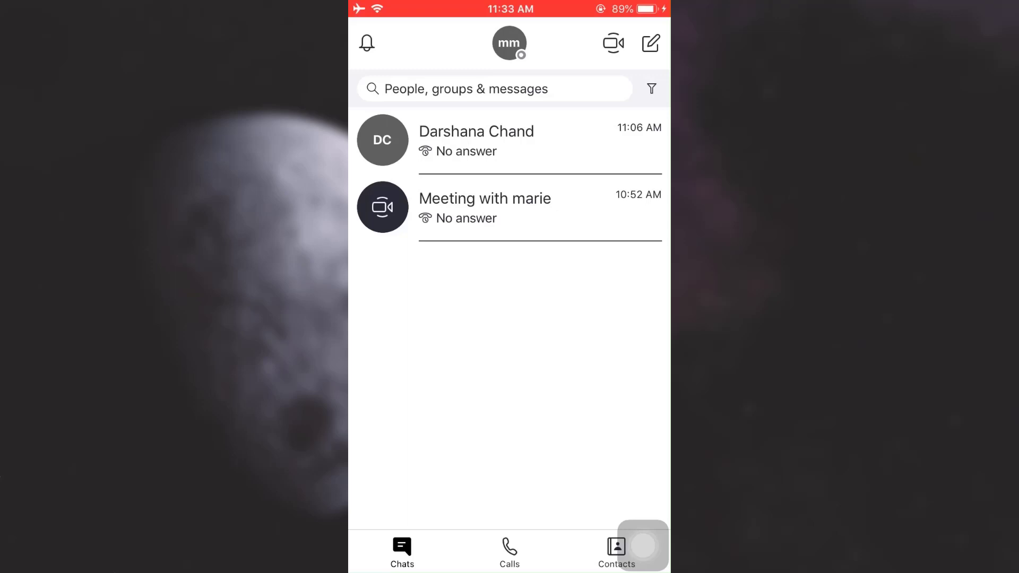
- Open Settings from the profile panel to reach the Microsoft account sign-in page
left_click(510, 43)
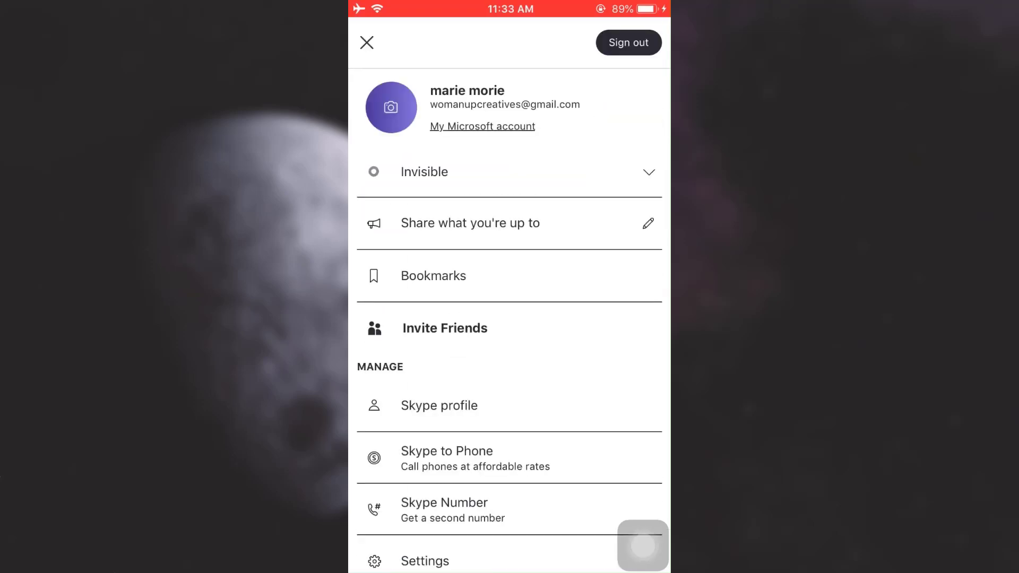
scroll("down", 3)
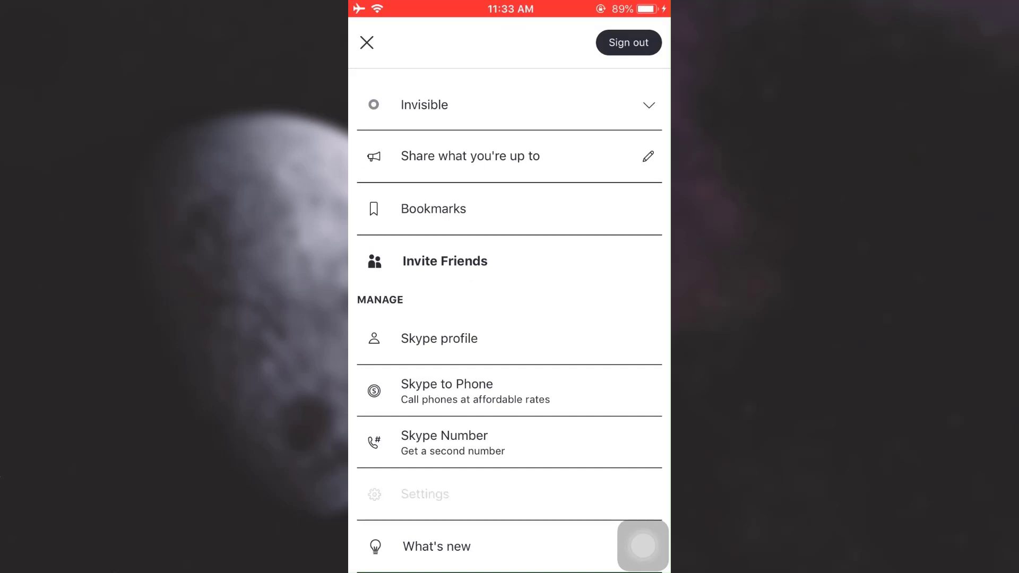
left_click(425, 494)
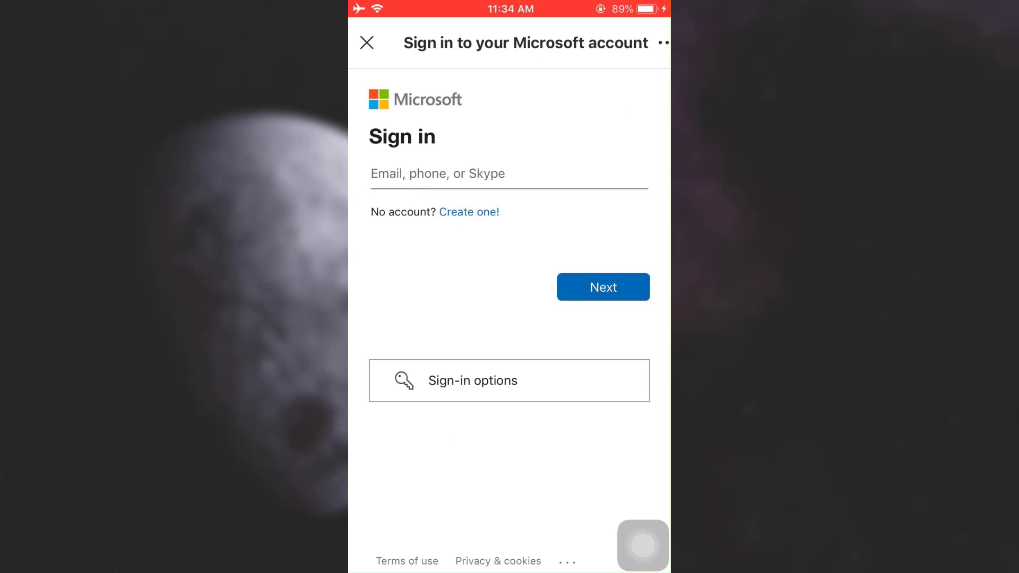
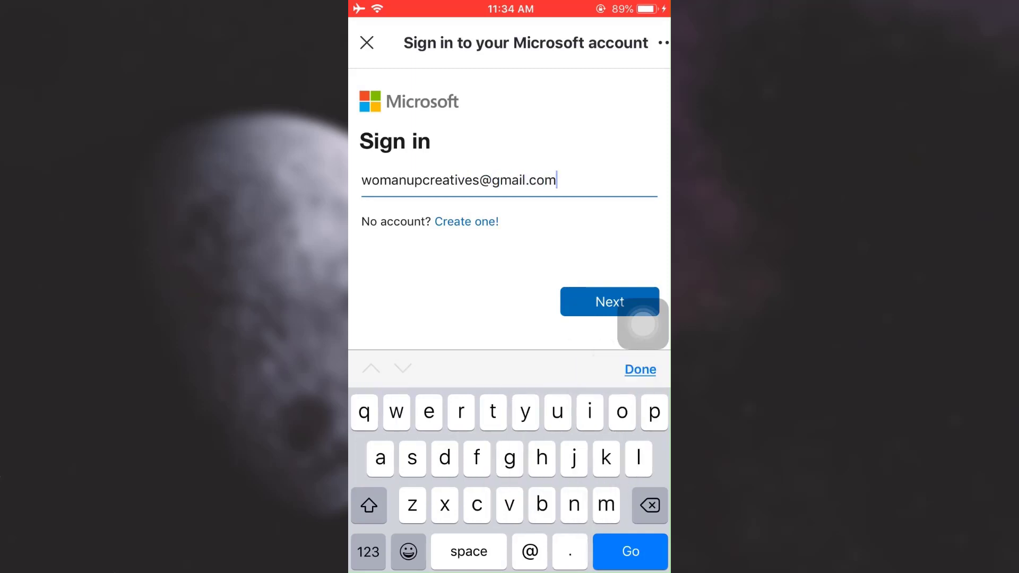
left_click(610, 302)
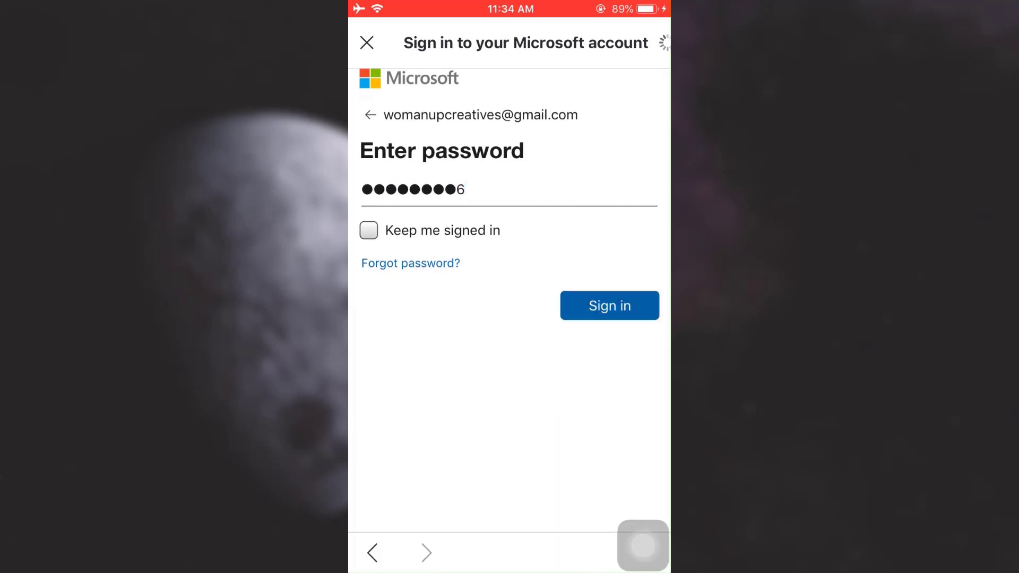
left_click(609, 306)
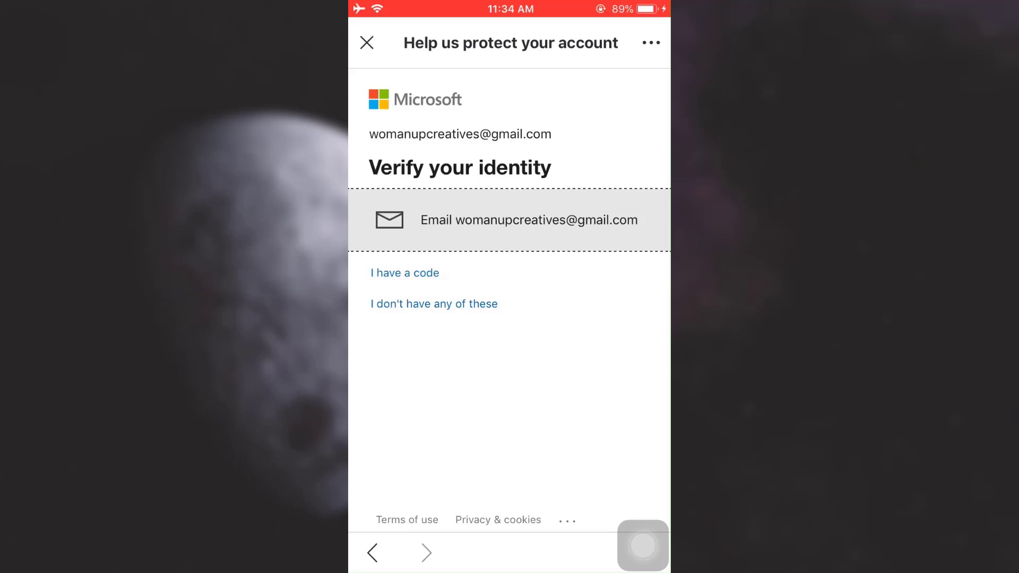
left_click(511, 220)
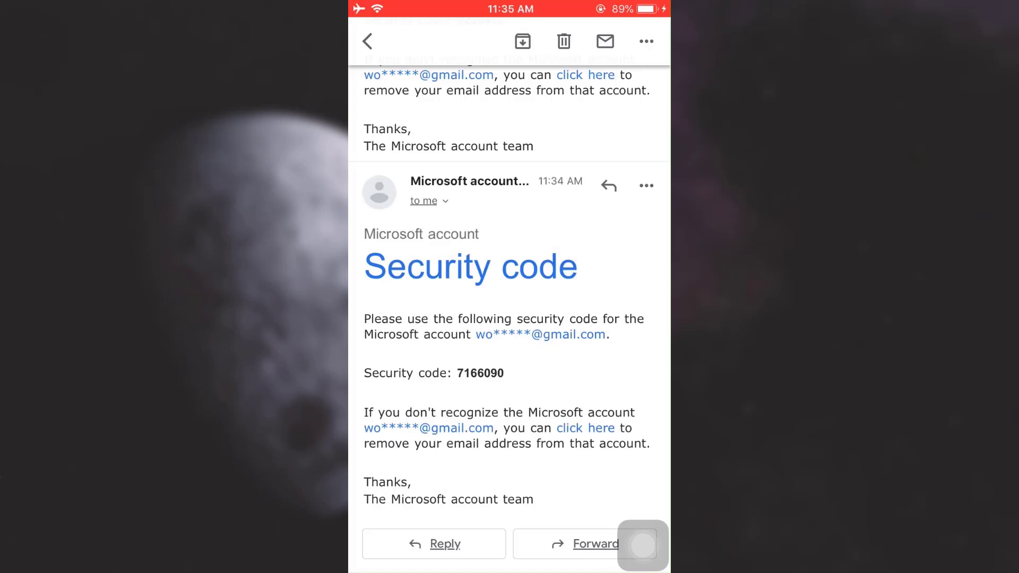
double_click(479, 373)
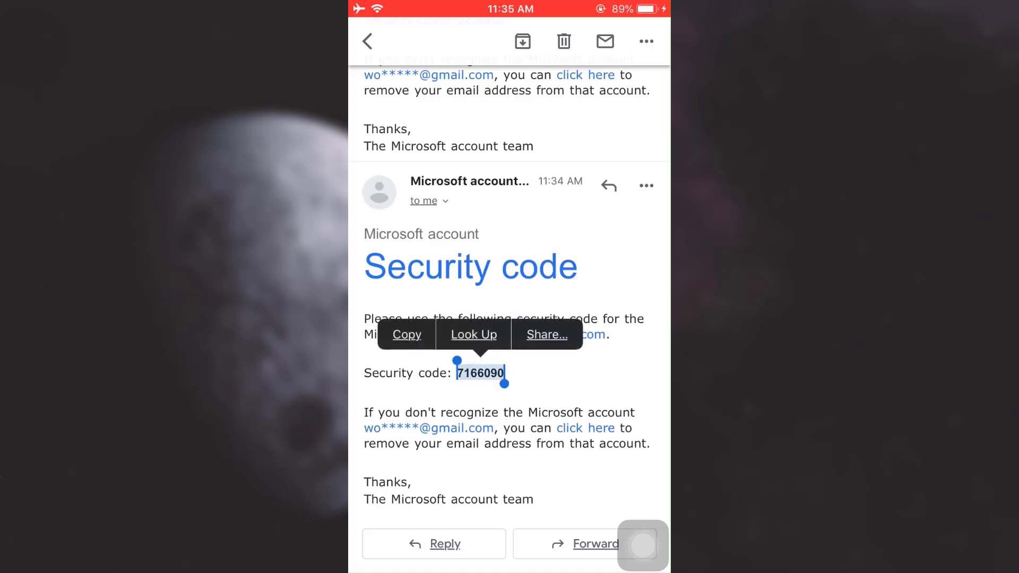
left_click(640, 548)
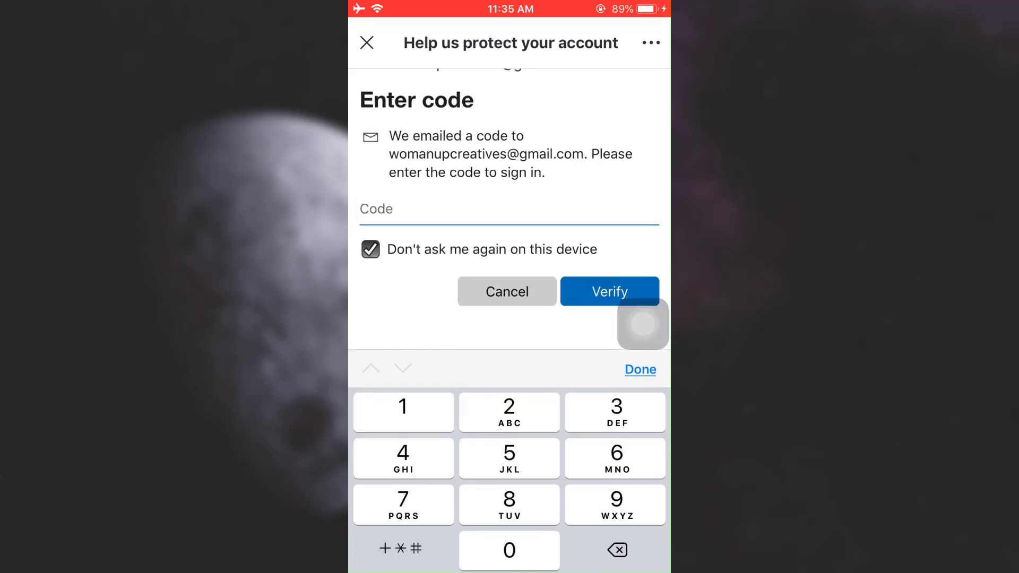
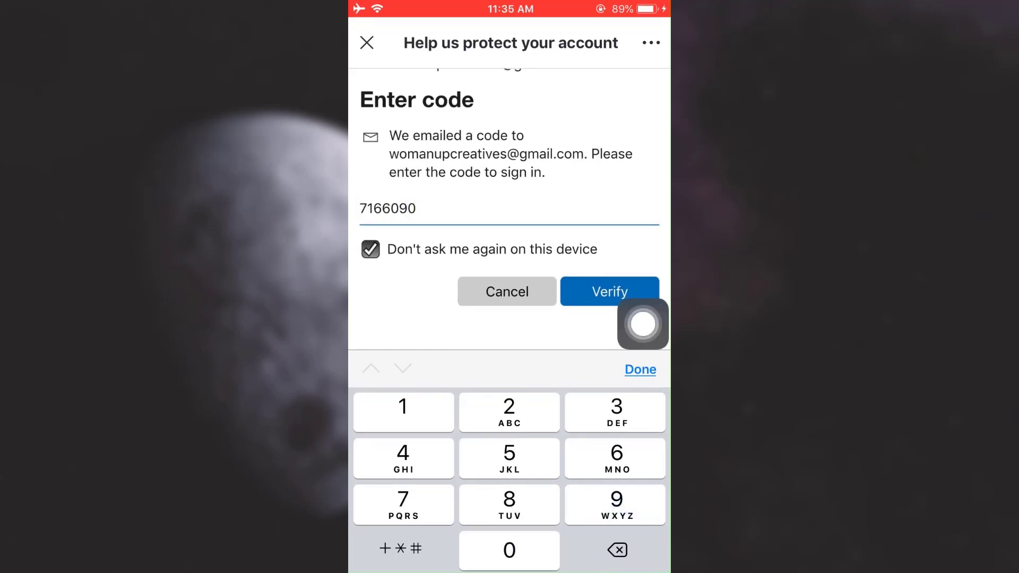
left_click(610, 292)
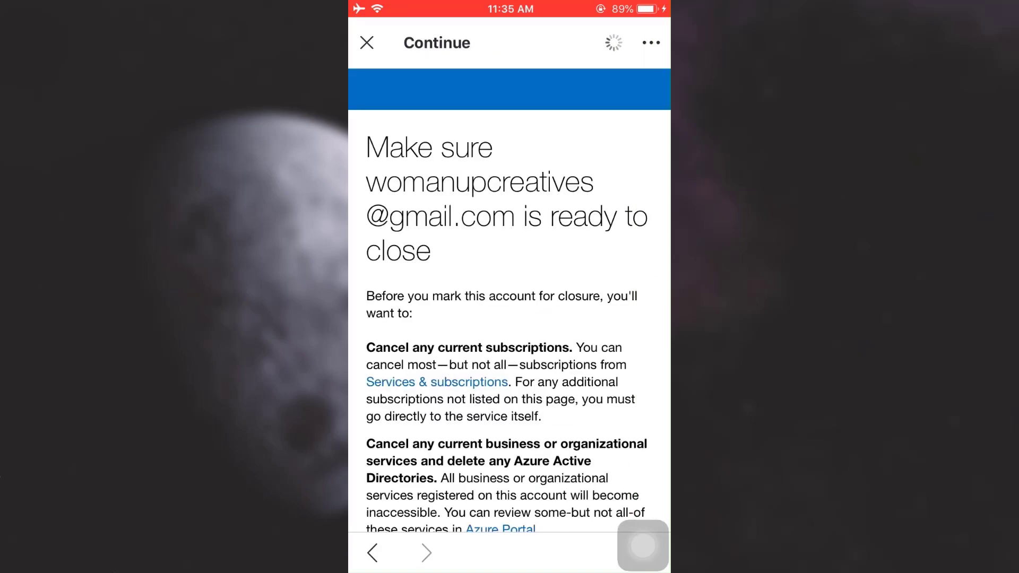
scroll("down", 3)
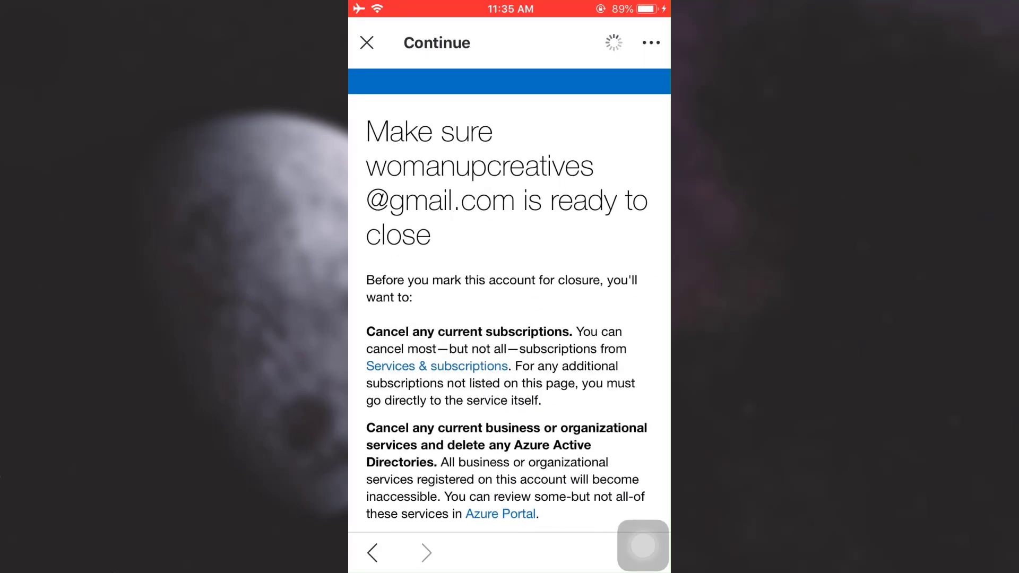
scroll("down", 3)
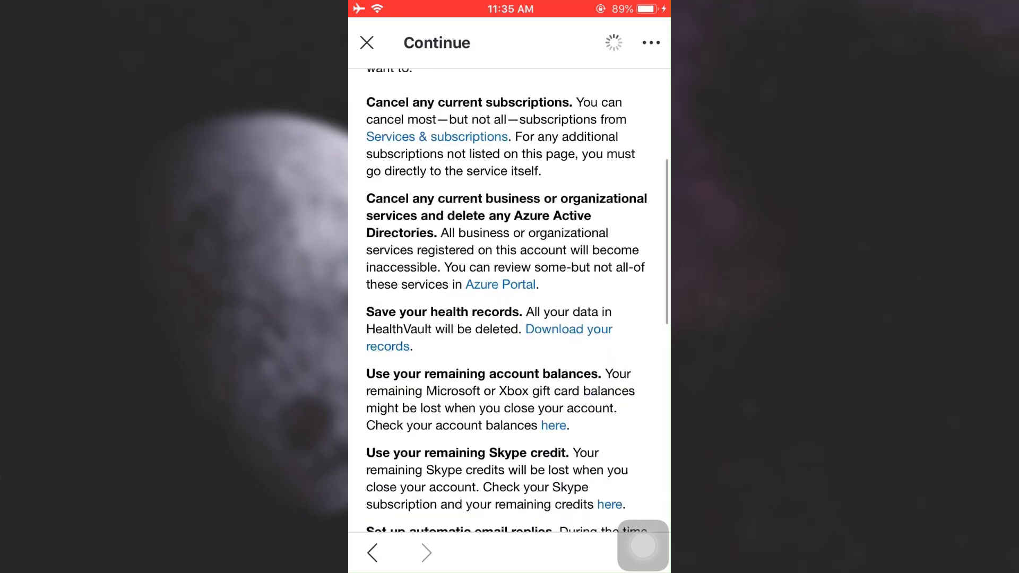
scroll("down", 3)
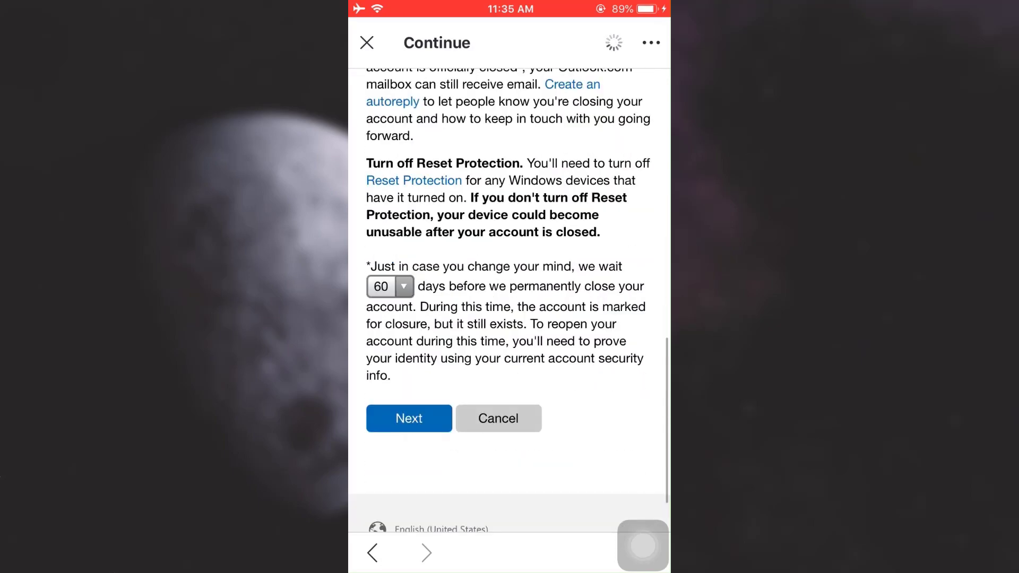
scroll("down", 3)
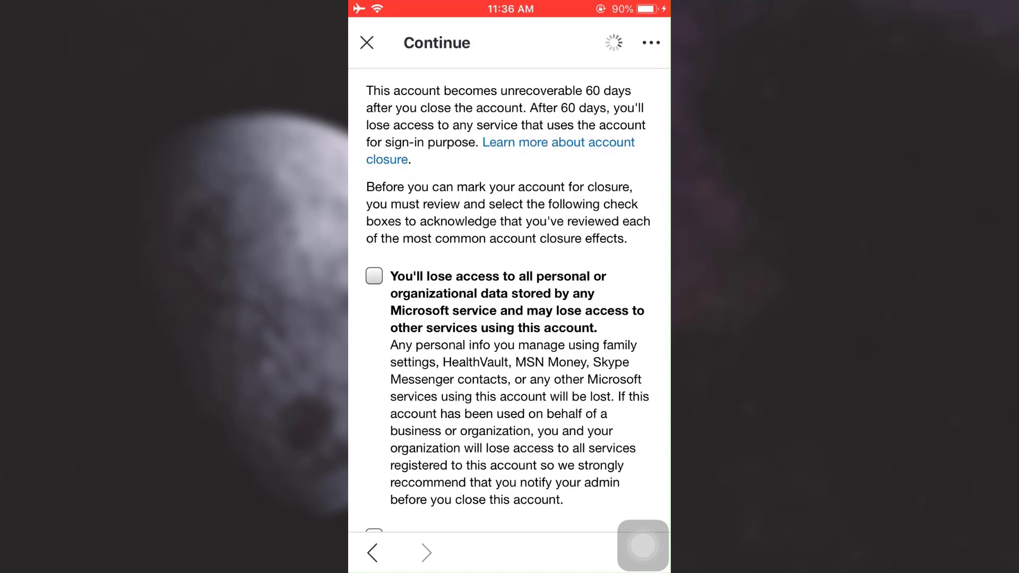
- Tick the acknowledgments, choose 'I no longer want any Microsoft account', and mark for closure
scroll("down", 3)
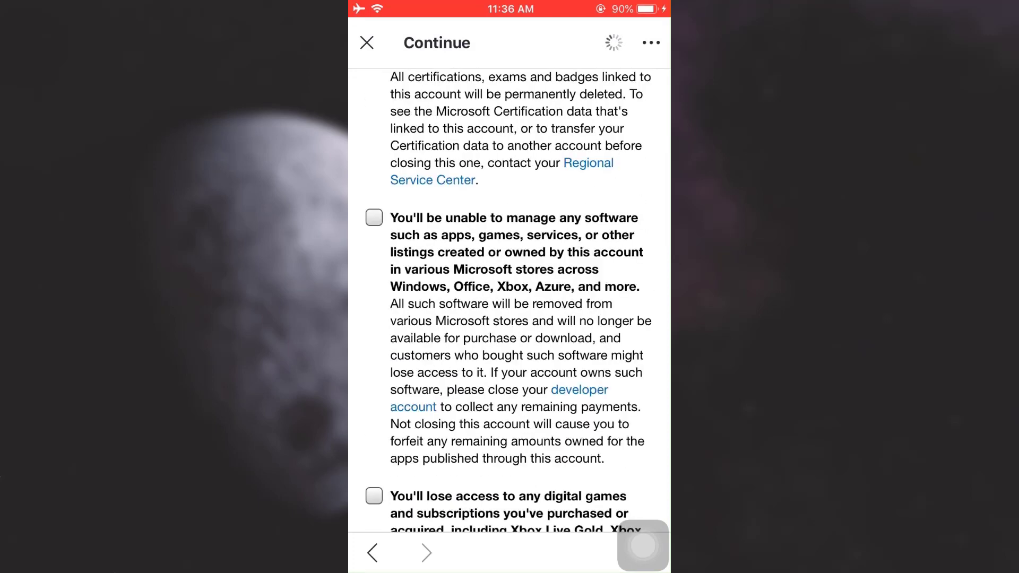
left_click(373, 217)
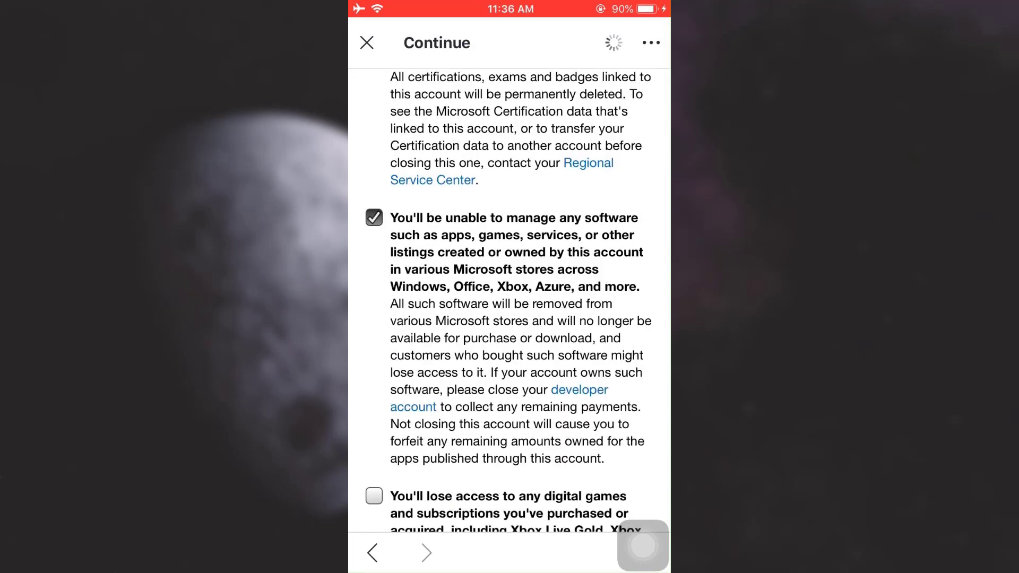
scroll("down", 3)
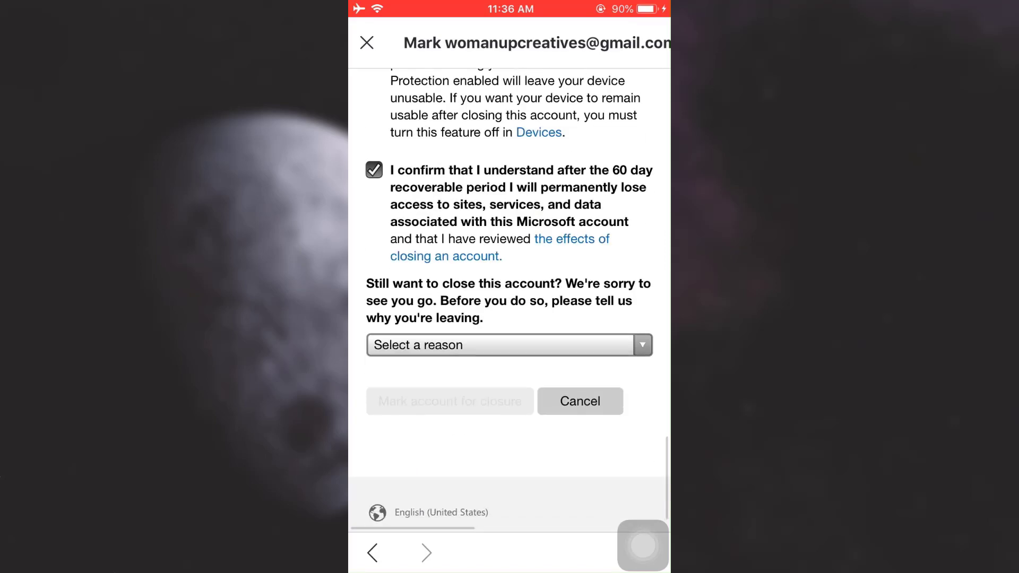
left_click(509, 345)
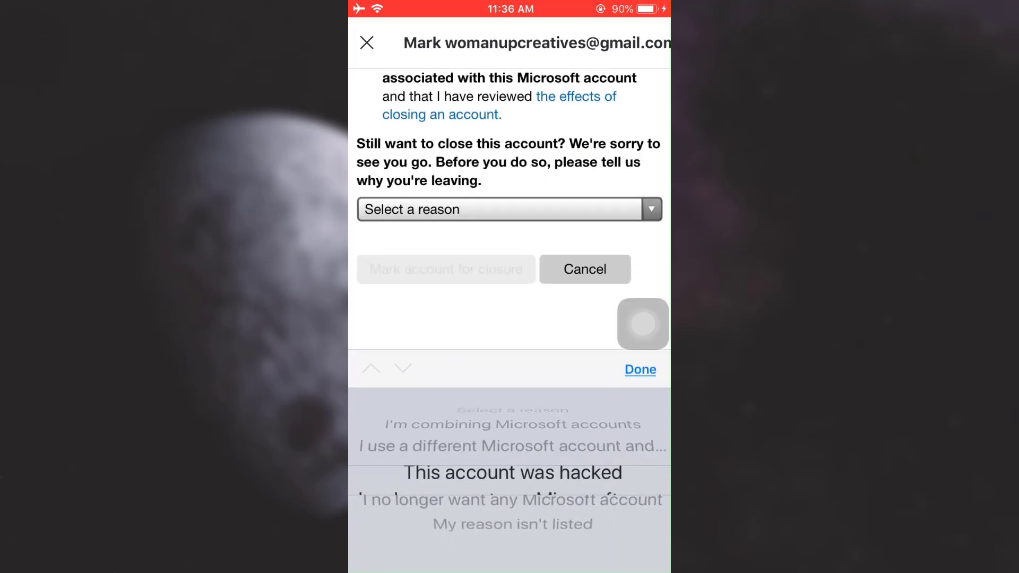
left_click(512, 500)
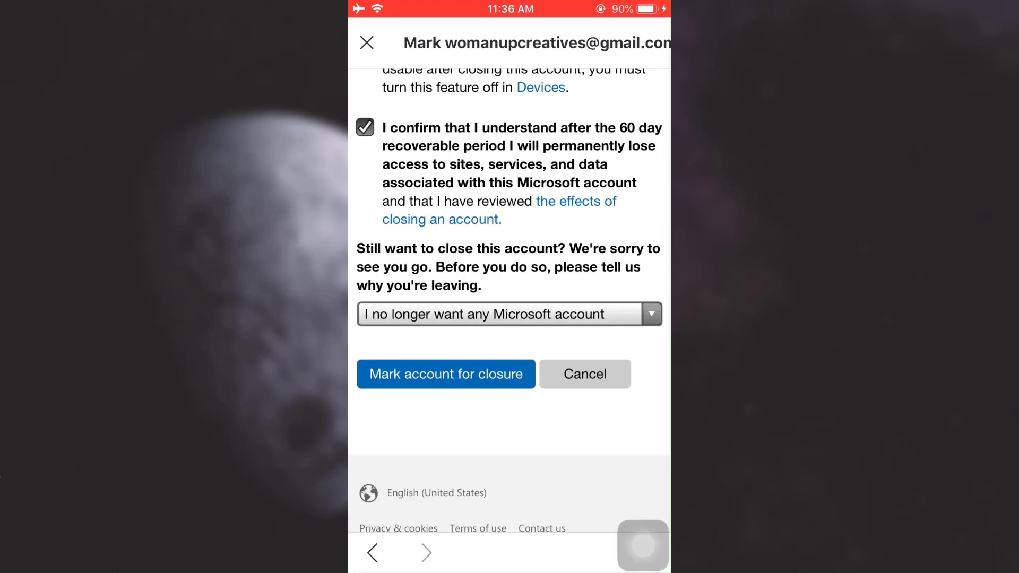
left_click(446, 373)
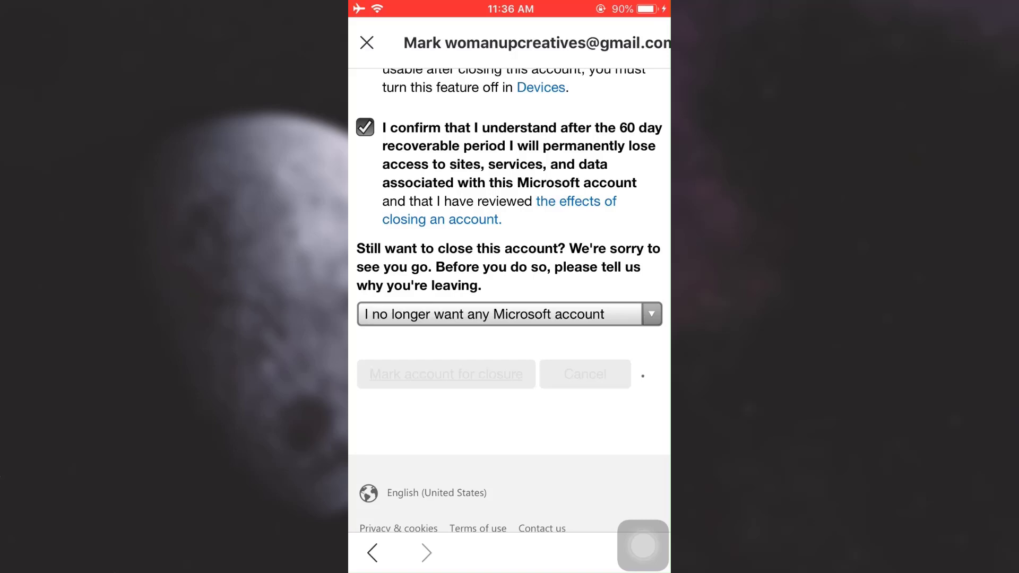
left_click(445, 374)
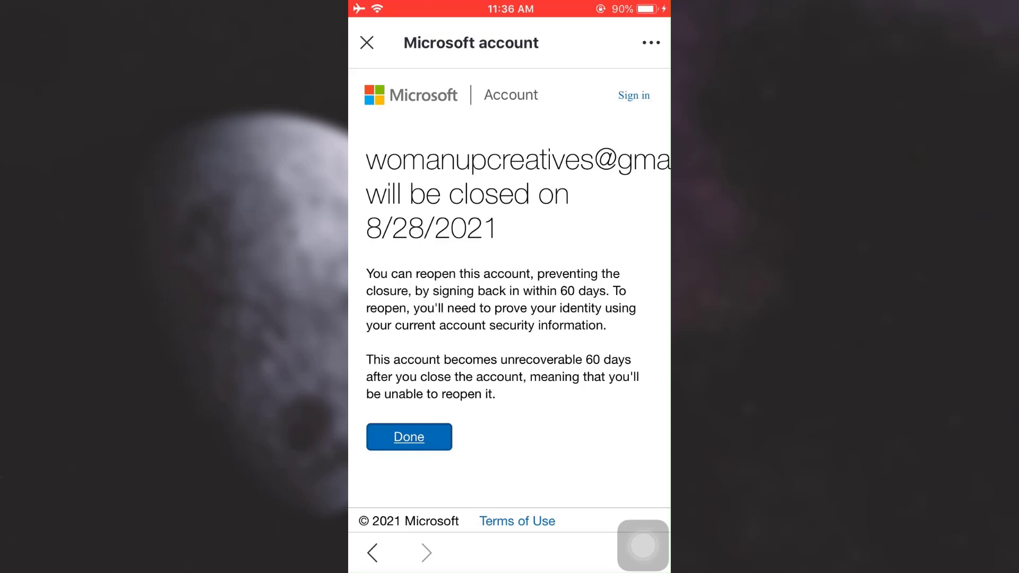
- Tap Done on the closure confirmation page dated 8/28/2021
left_click(409, 437)
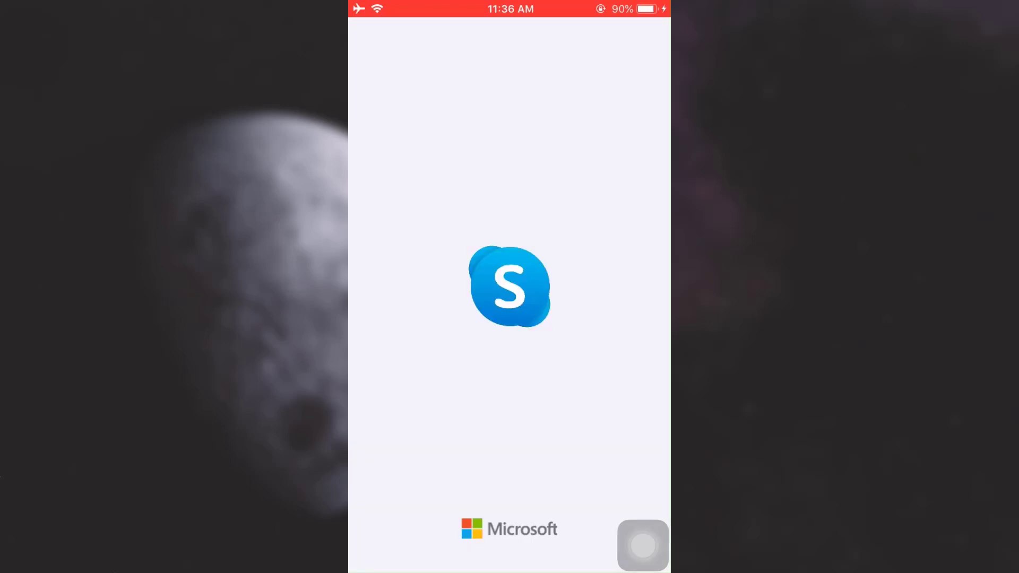